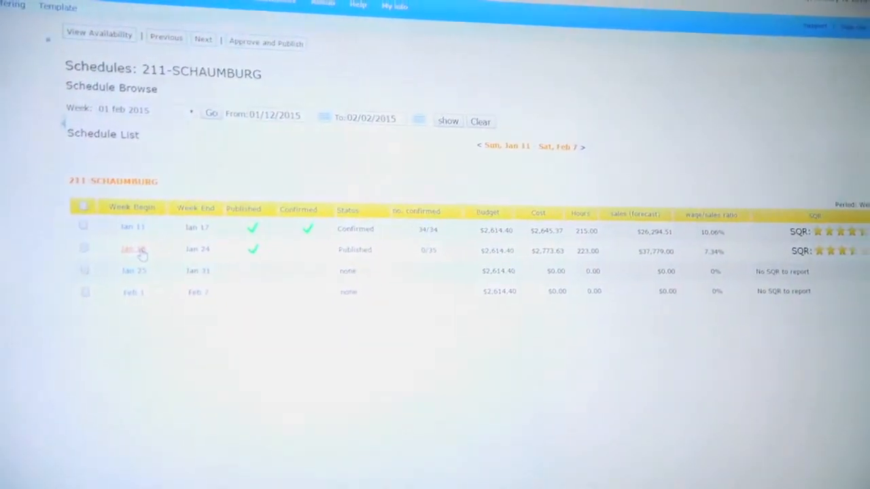
Load store 211-Schaumburg's View Schedule page for the January 18–24 week from the Schedule List
left_click(133, 251)
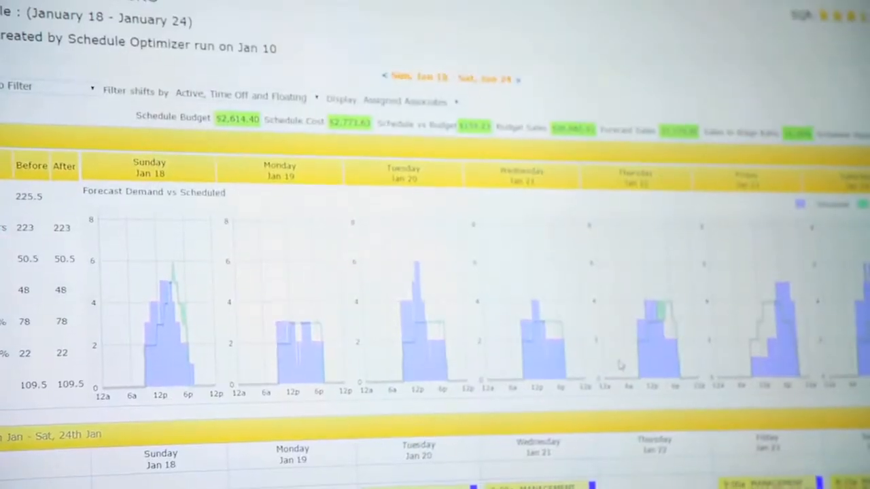
scroll("down", 3)
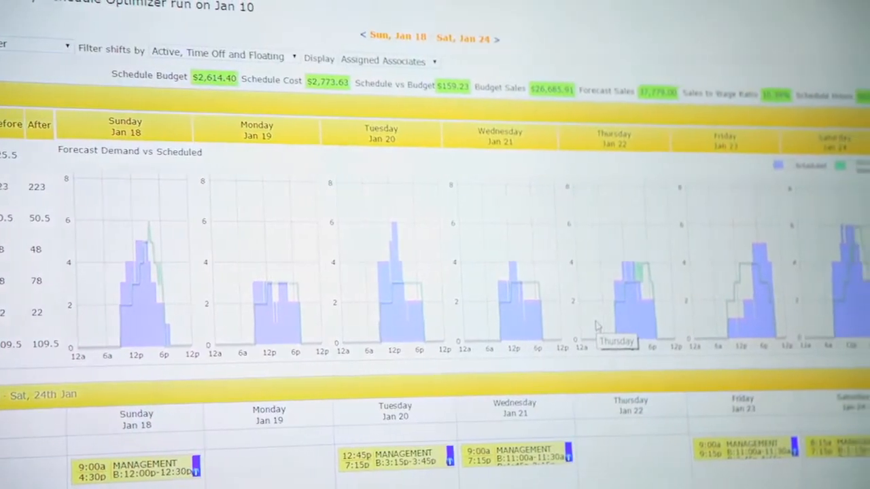
scroll("down", 3)
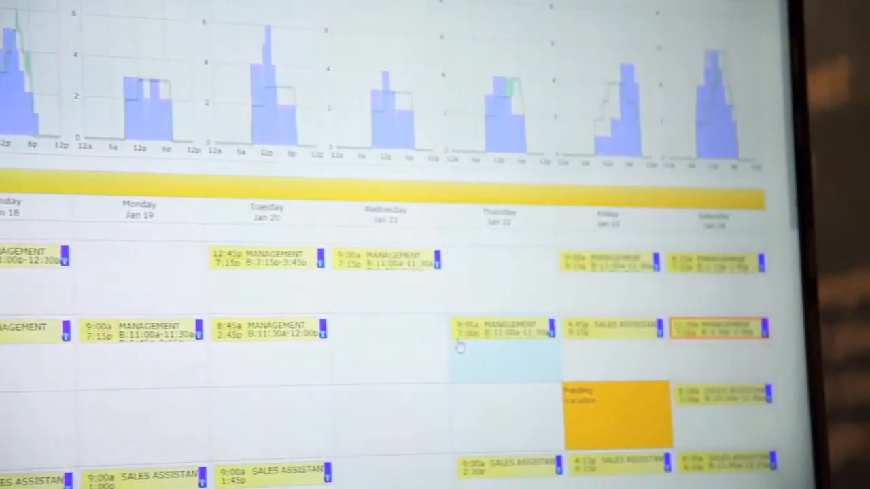
scroll("down", 3)
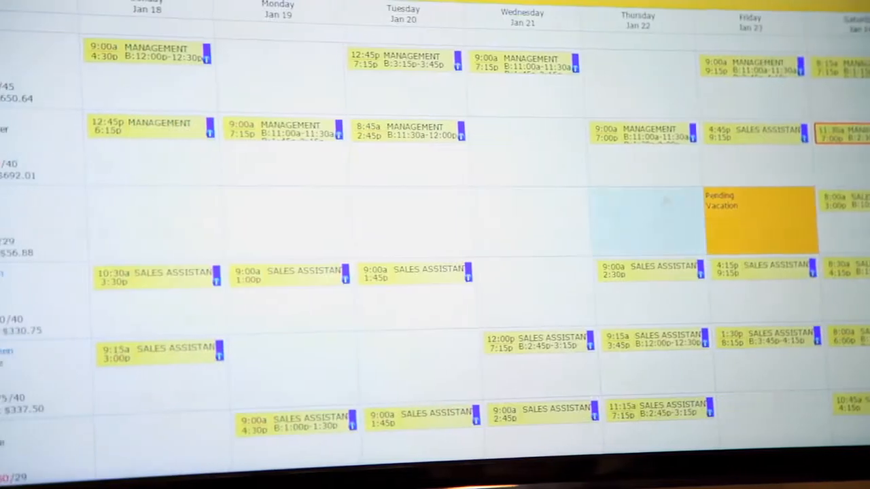
scroll("down", 3)
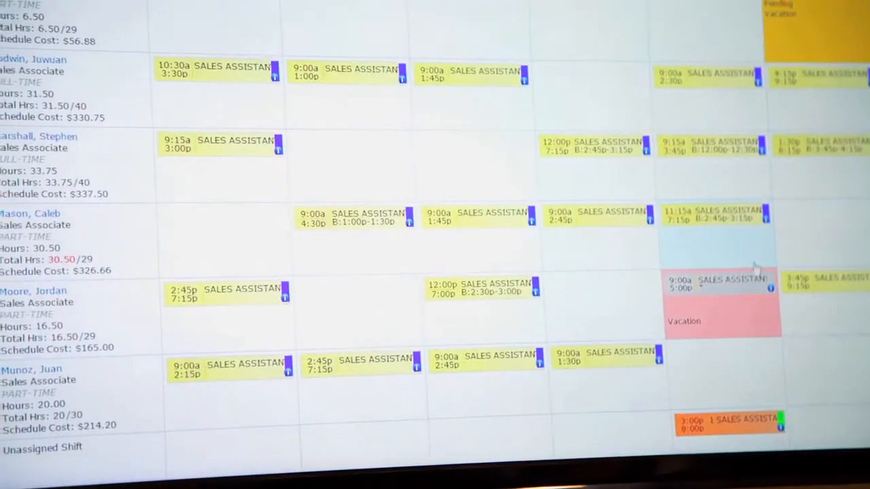
scroll("down", 3)
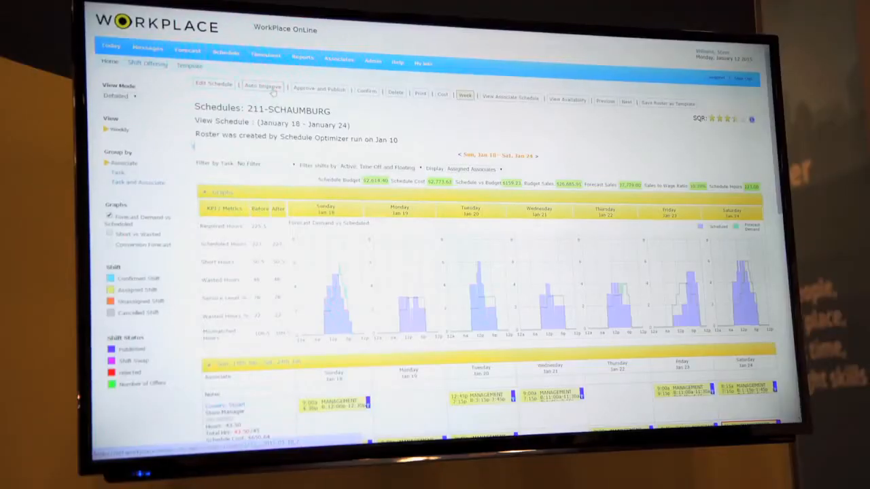
Launch the Schedule Optimizer on the Jan 18–24 week, bringing up its Progress window
left_click(262, 85)
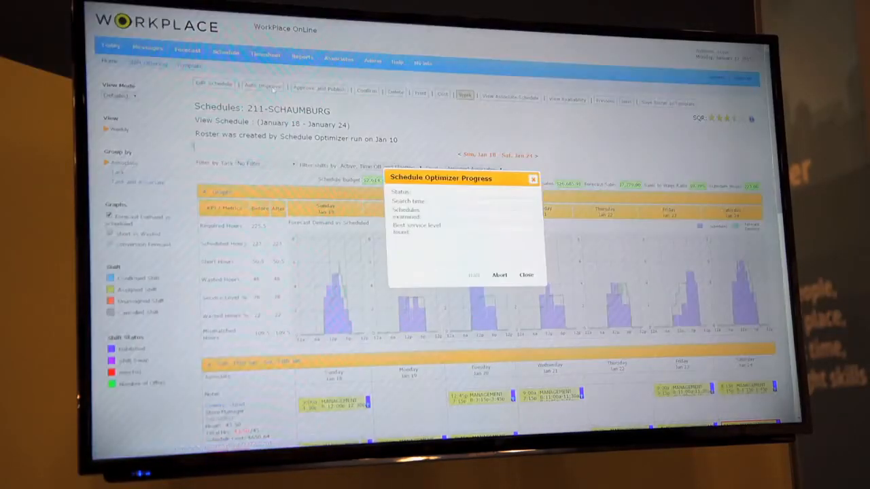